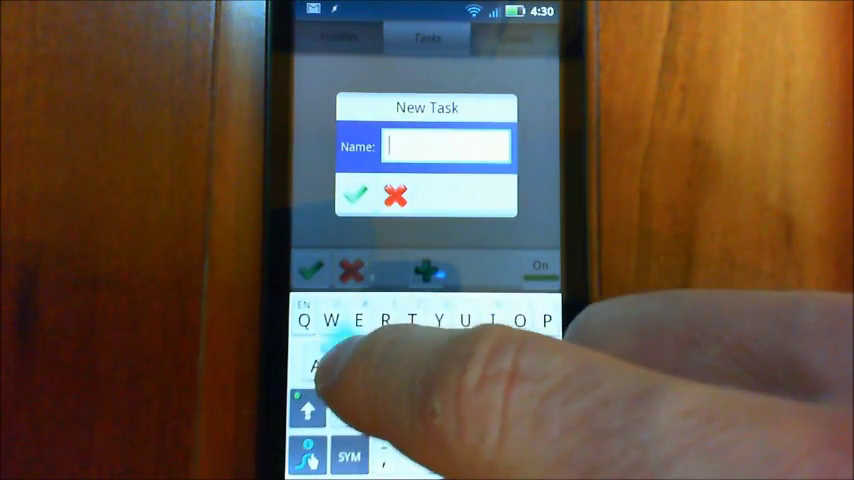
Step: Name the new task 'Speak' and confirm it
text(S)
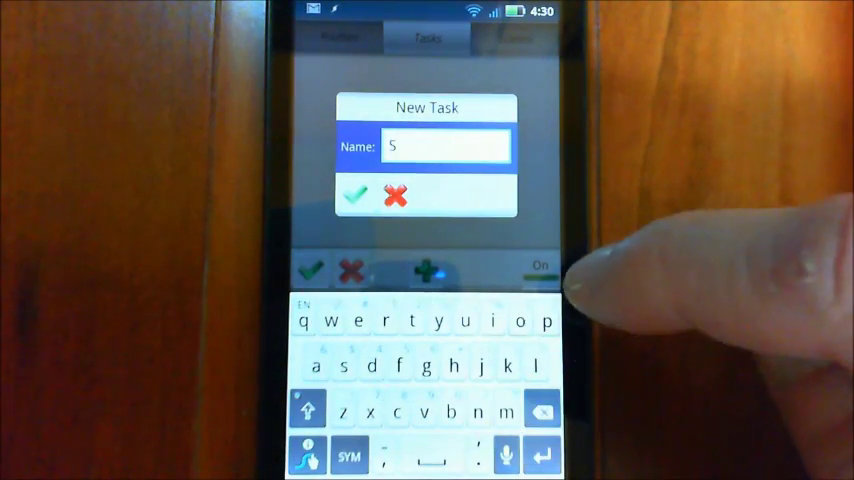
text(peak)
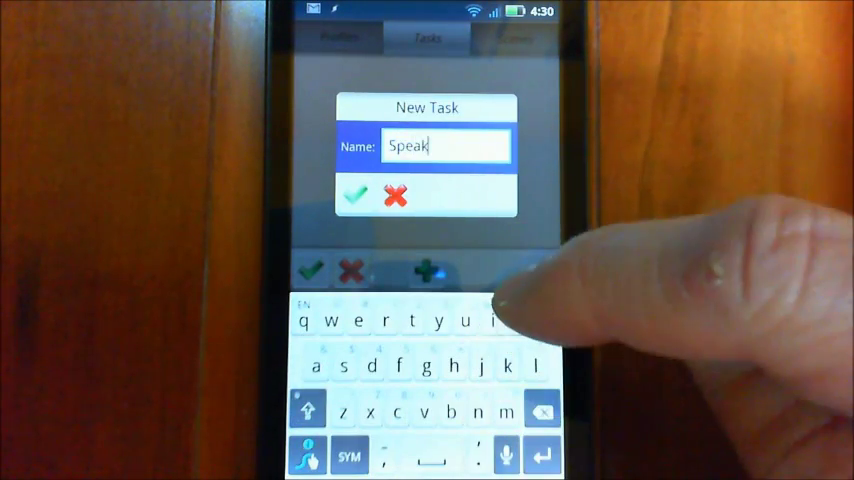
click(356, 196)
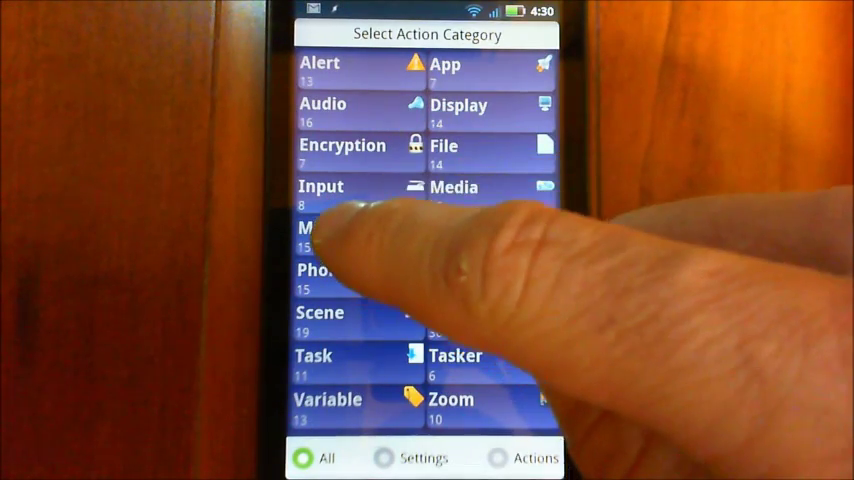
Step: Choose the Misc action category for the Speak task's first action
scroll(up, 3)
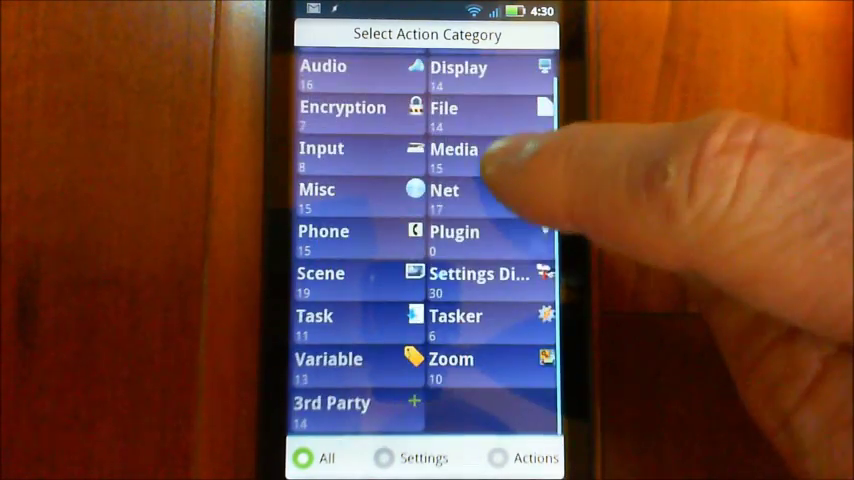
scroll(down, 3)
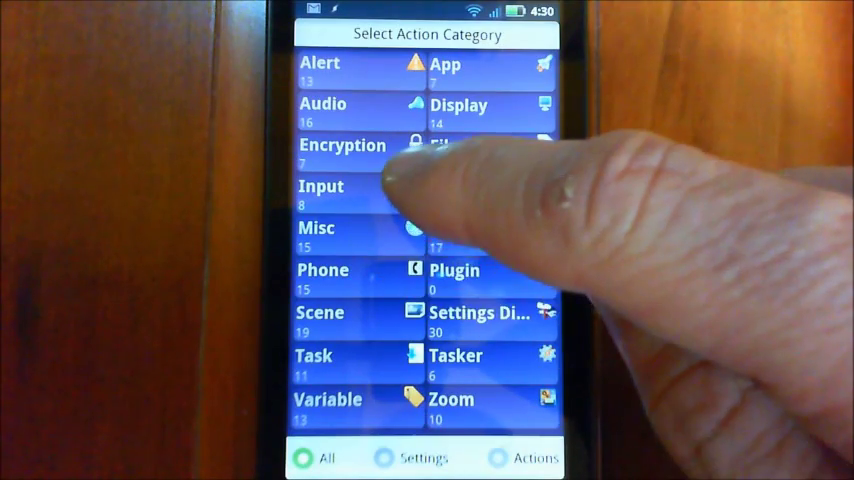
click(316, 228)
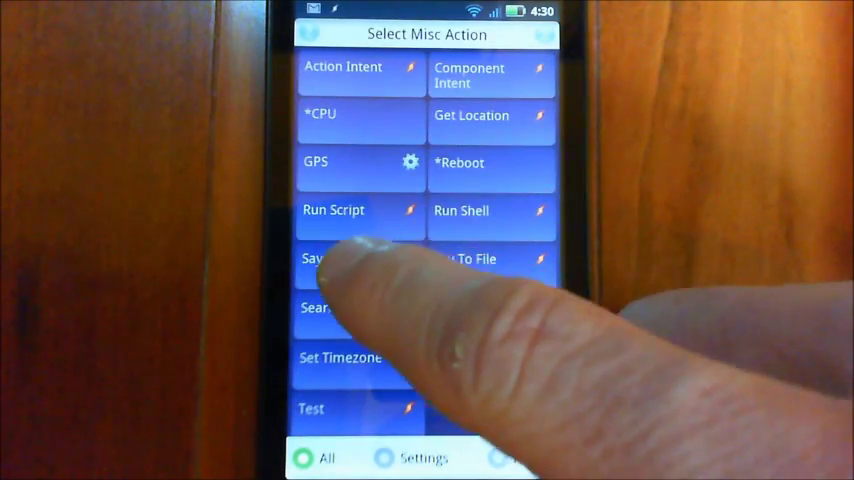
Step: Add a Say action speaking %par1 with an English voice locale
click(320, 260)
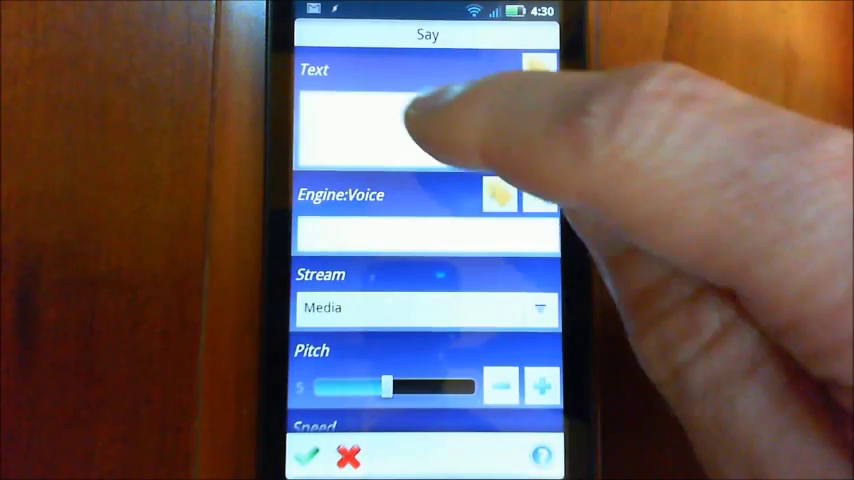
click(420, 126)
text(%par1)
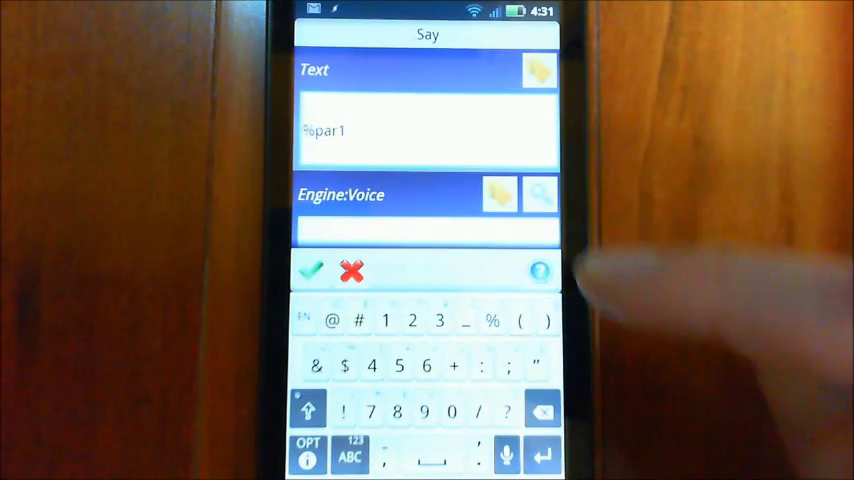
click(538, 194)
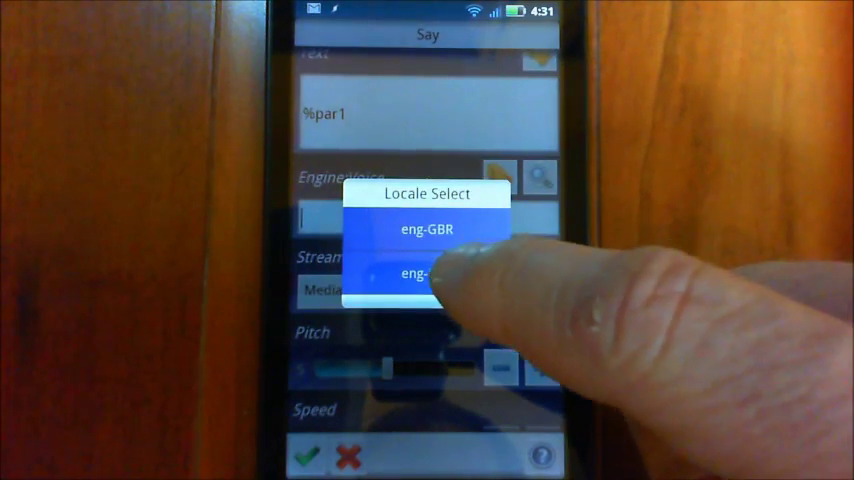
click(428, 272)
text(B)
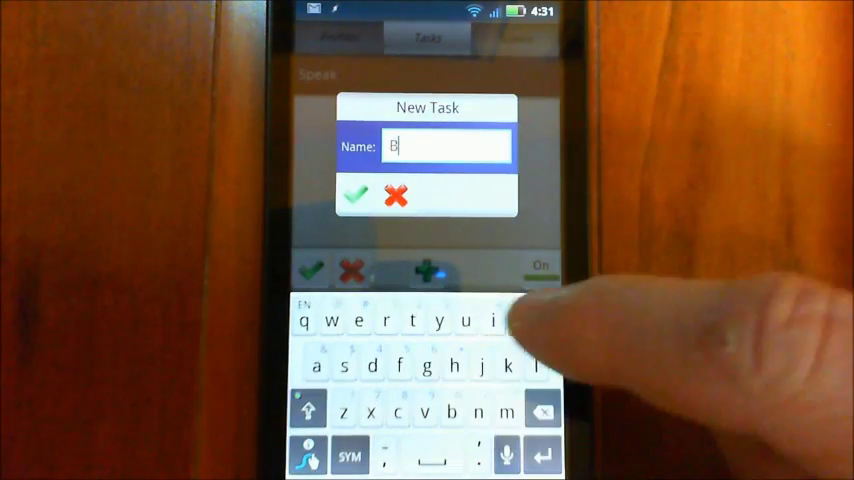
Step: Name the second task 'Bluetooth' and confirm it
text(lue)
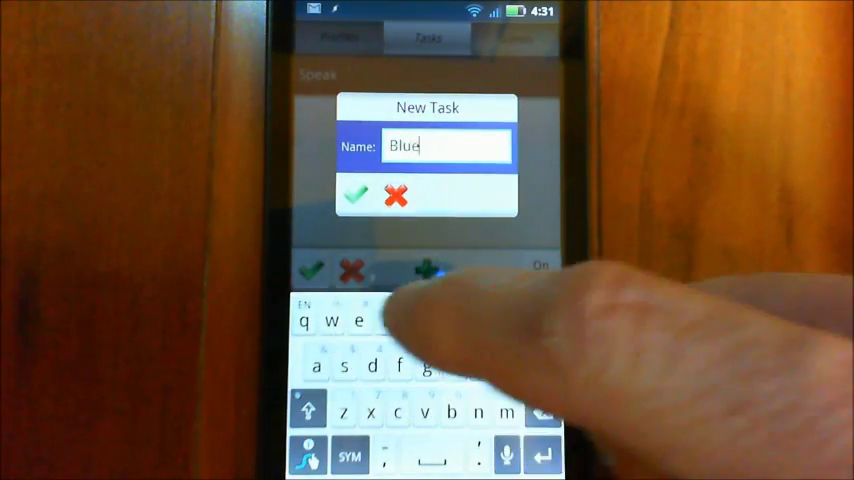
text(t)
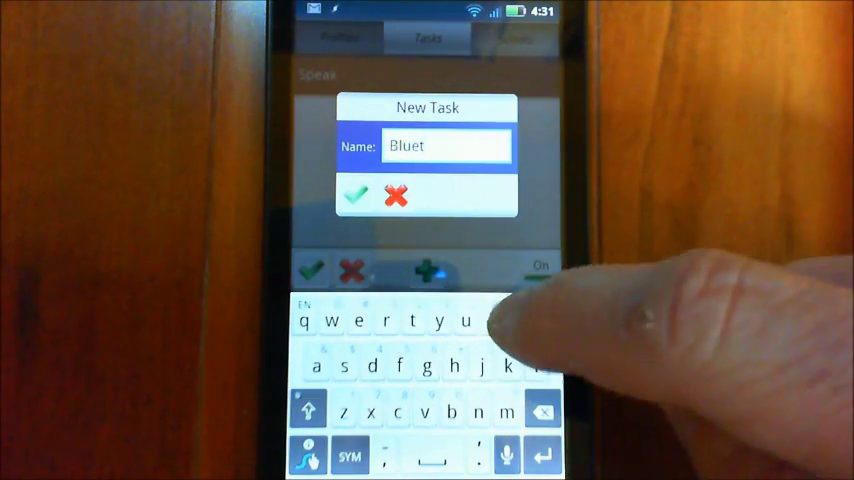
text(oot)
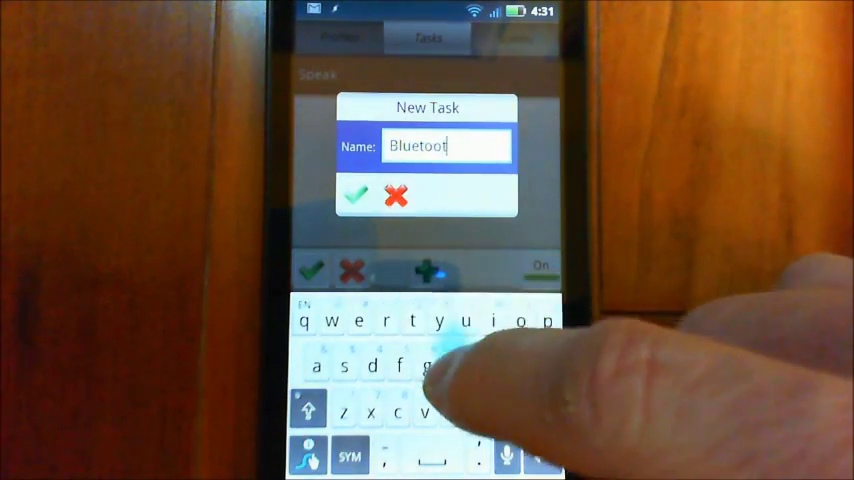
click(356, 196)
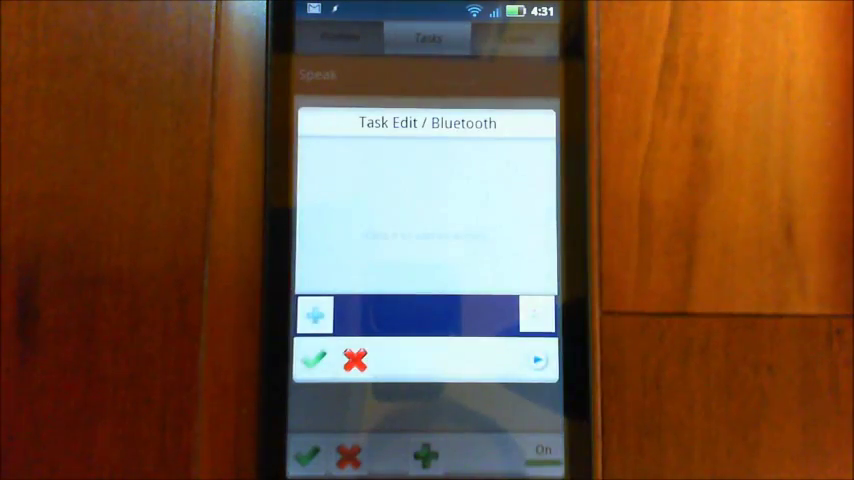
Step: Add a Net > Bluetooth action set to Toggle, then save both tasks and exit Tasker
click(312, 314)
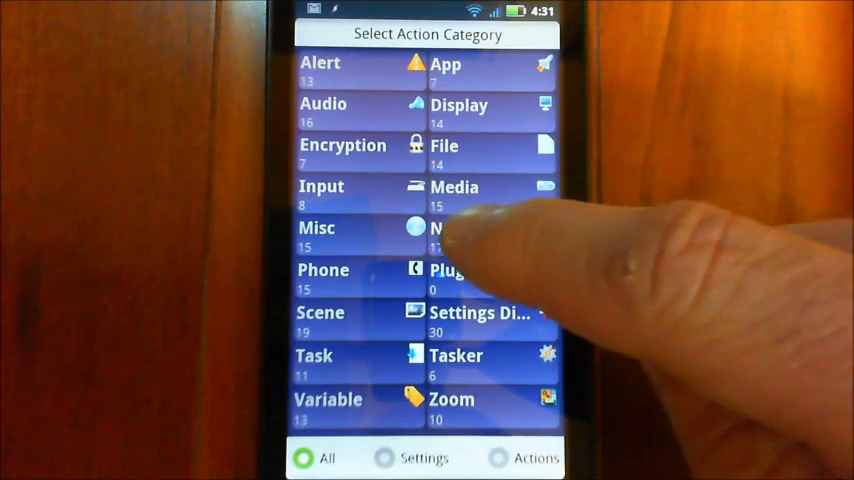
click(444, 234)
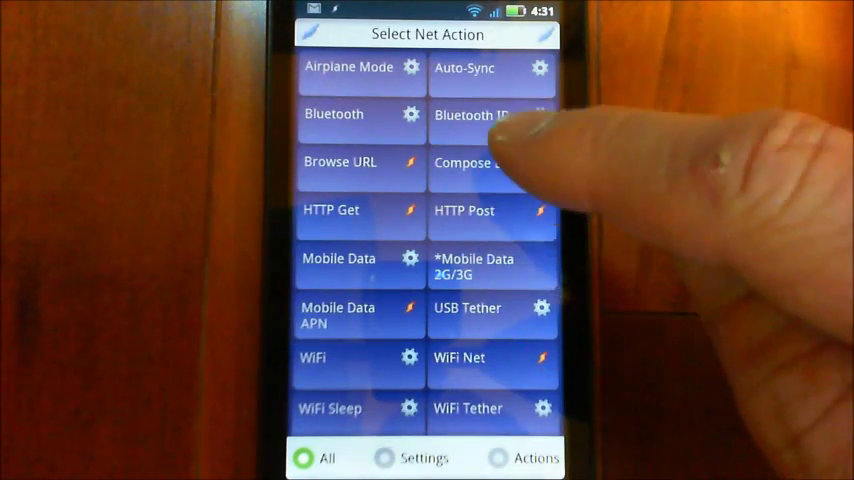
click(334, 114)
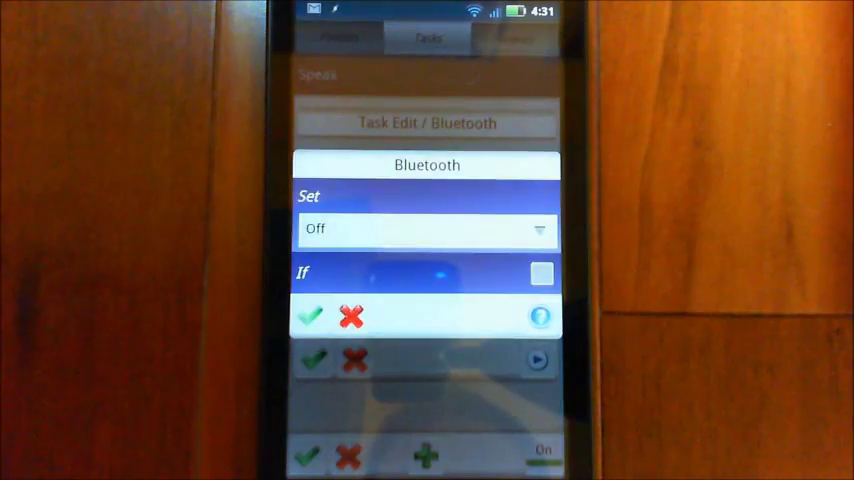
click(426, 228)
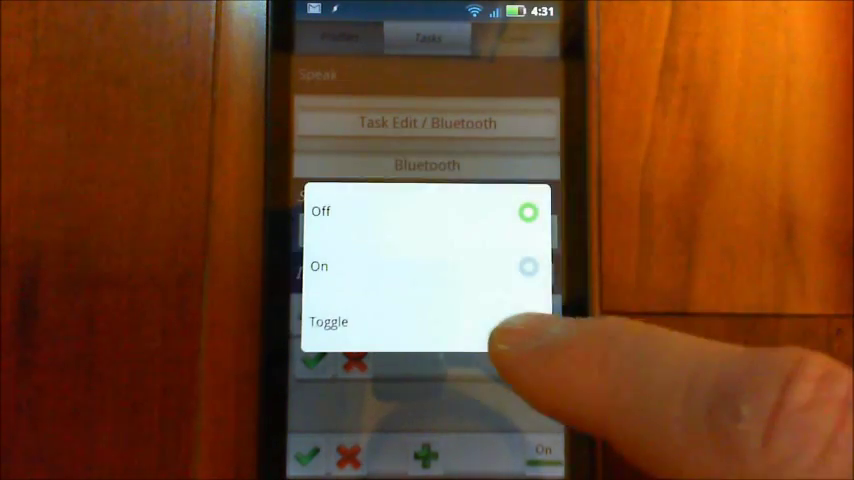
click(320, 266)
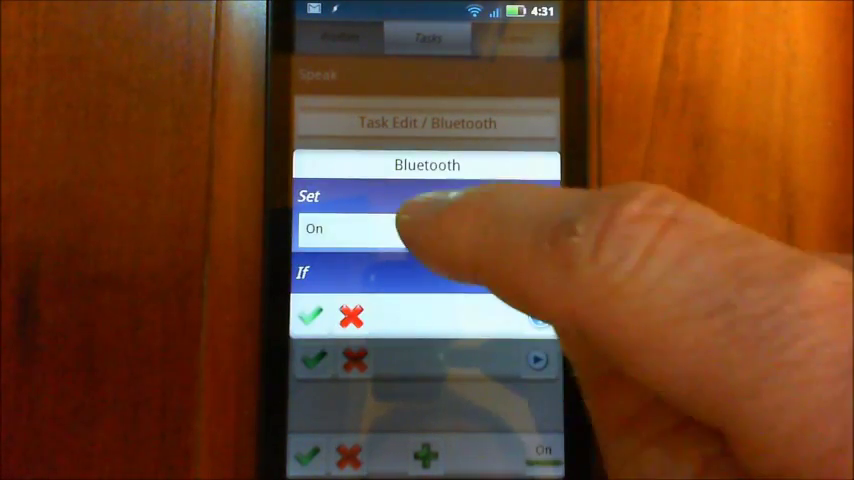
click(428, 228)
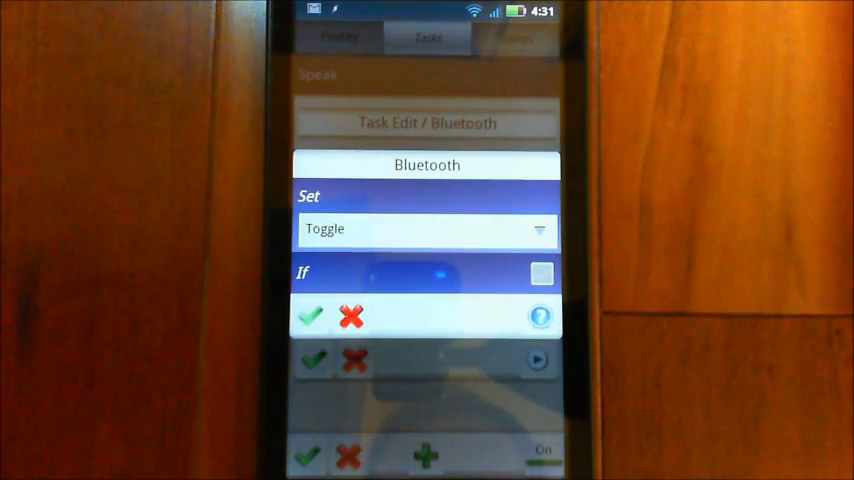
click(310, 316)
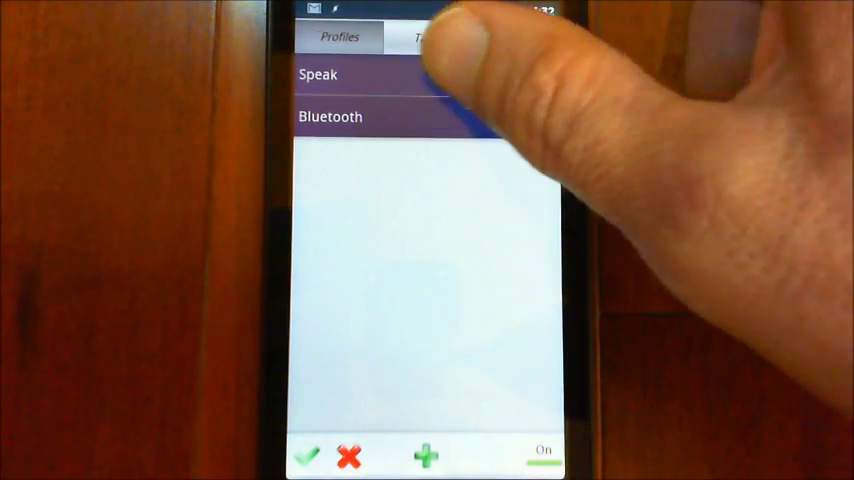
click(318, 74)
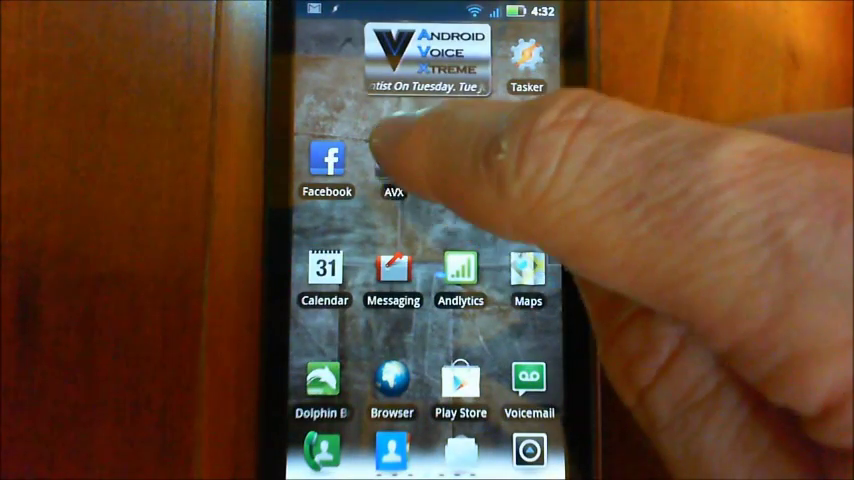
Step: Launch Android Voice Xtreme and start a new custom phrase response
click(392, 164)
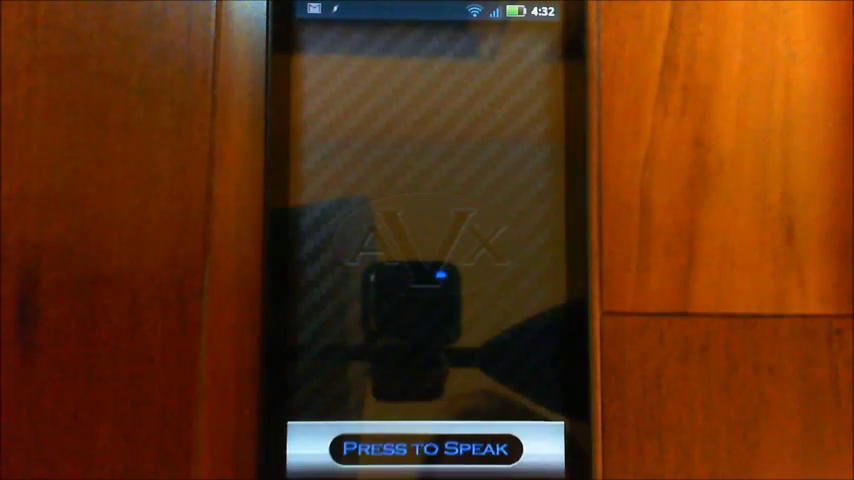
click(428, 448)
text(It's none o)
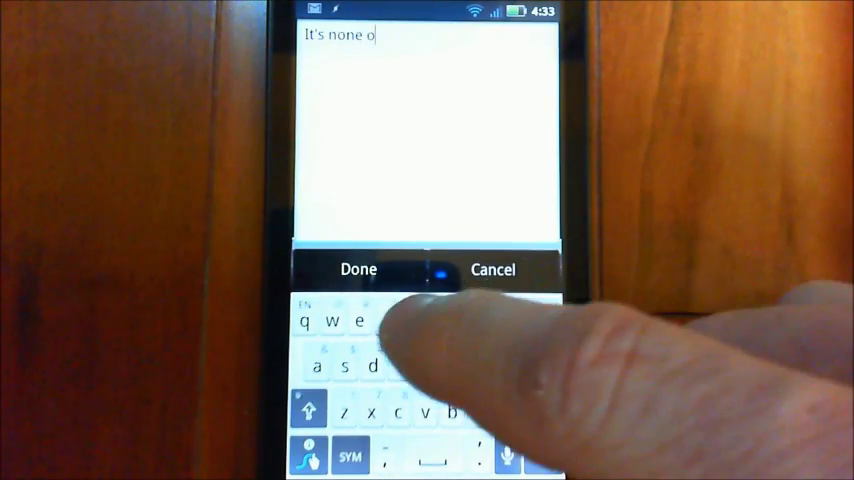
Step: Enter the response 'It's none of your business what my favorite parameter is'
text(f your)
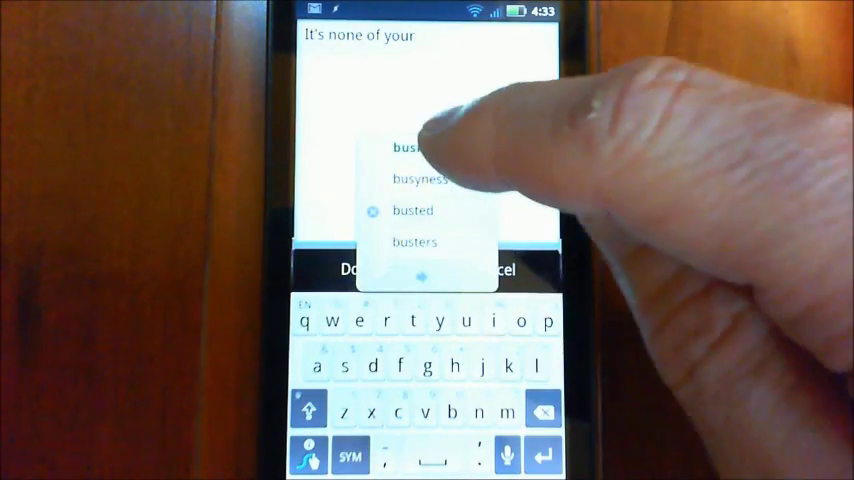
click(404, 148)
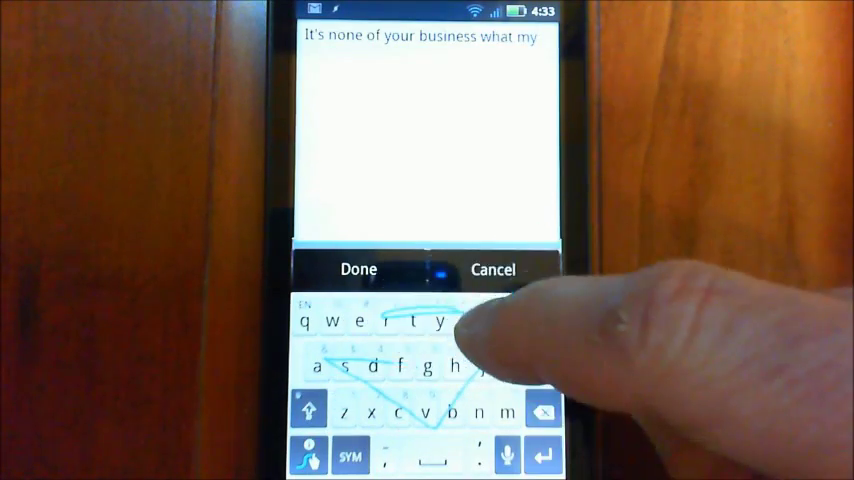
text(favorite)
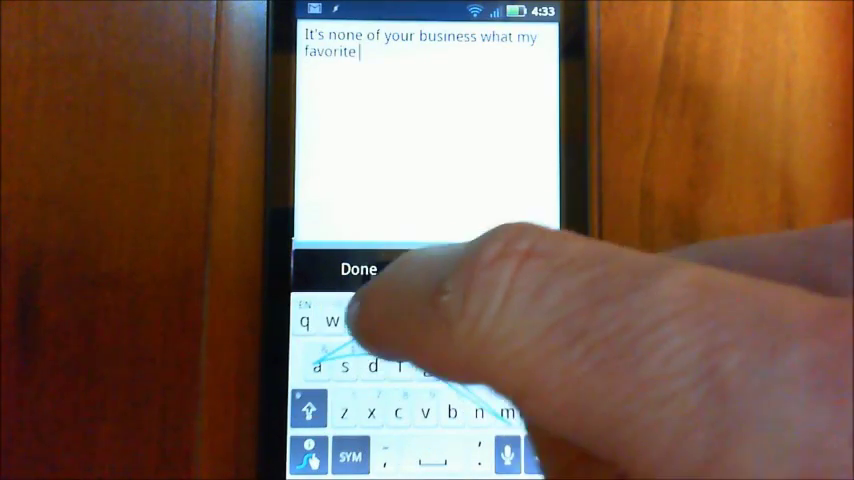
text(parameter)
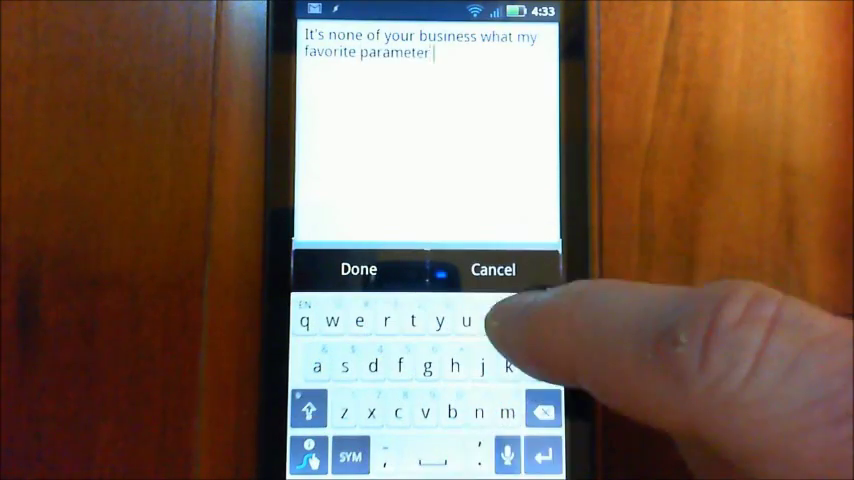
text(id)
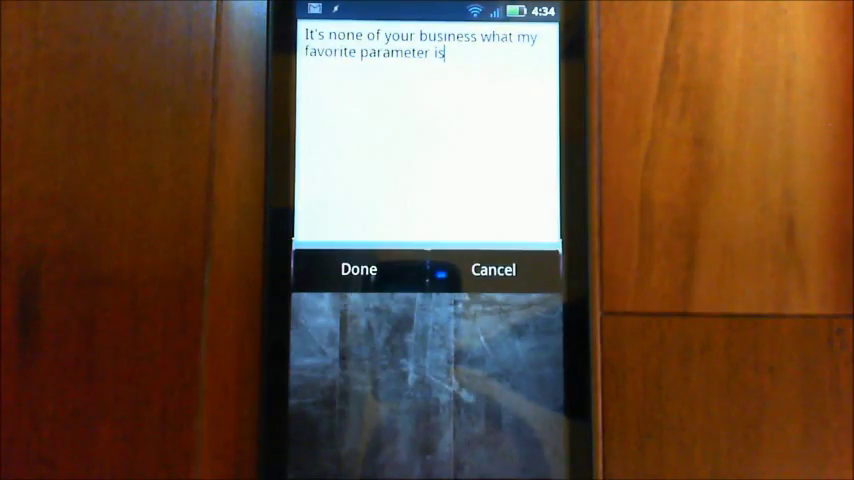
Step: Save 'what is your favourite parameter' as a Speak-task phrase, then ask AVX to display custom phrases
click(358, 268)
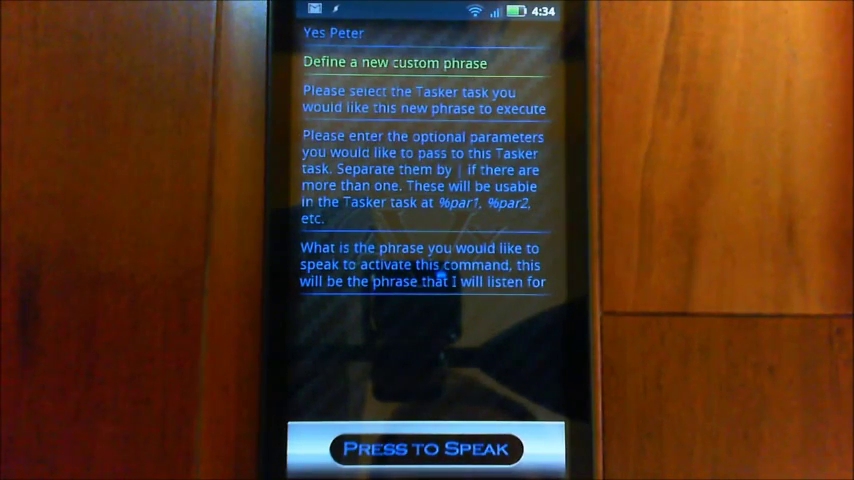
click(424, 448)
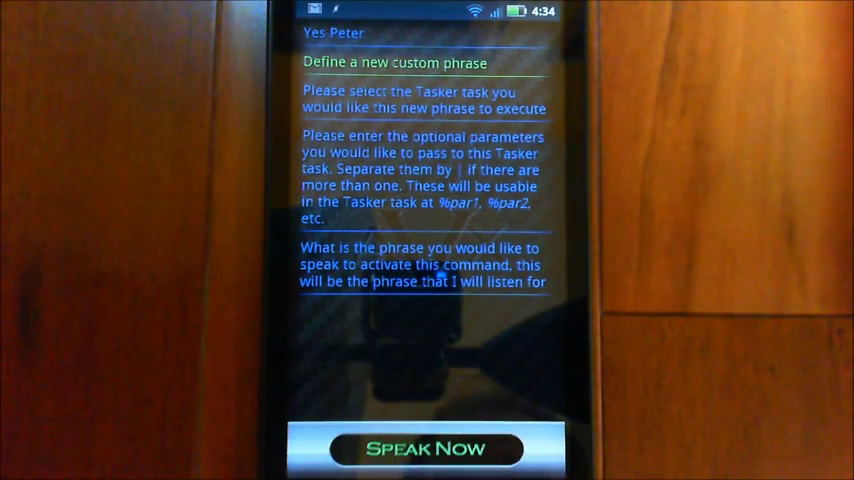
click(424, 448)
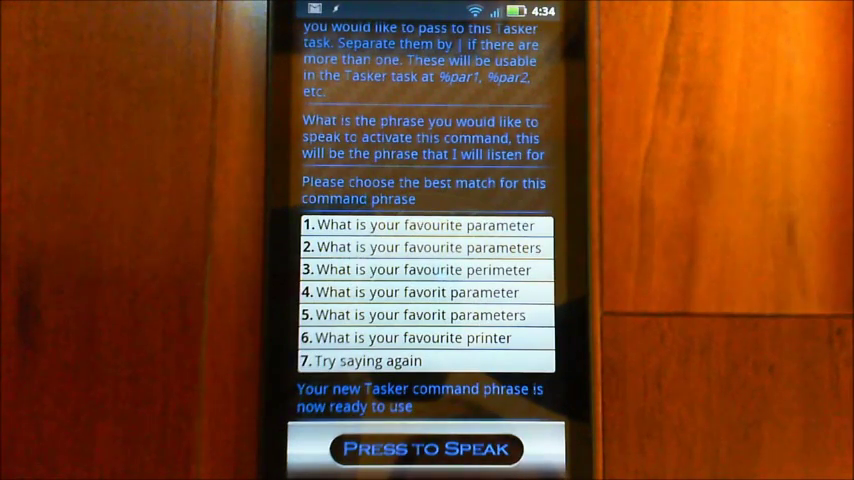
click(426, 448)
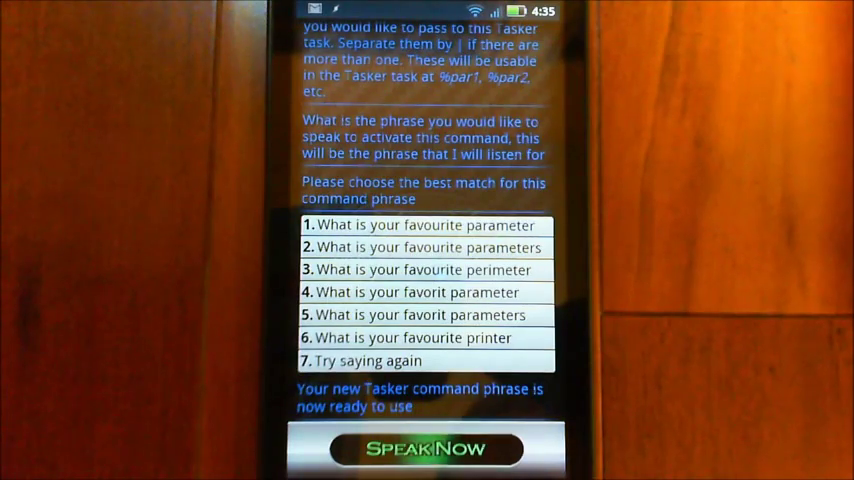
click(428, 448)
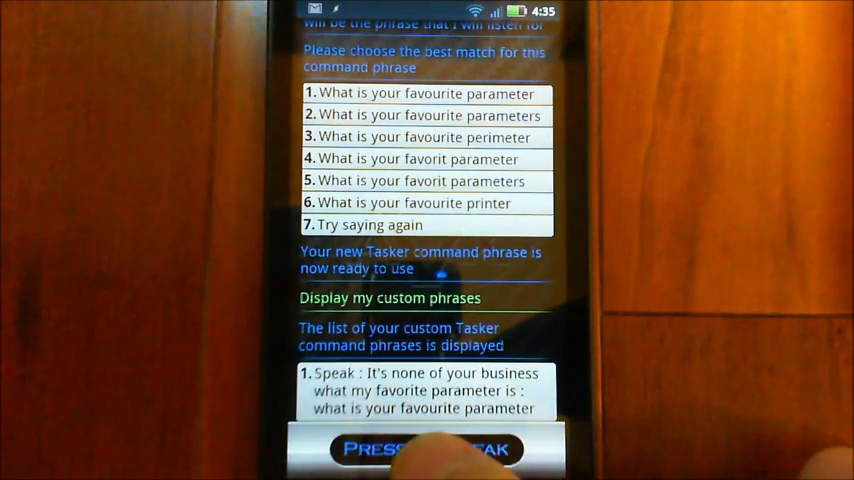
Step: Leave AVX and return to the home screen
click(426, 448)
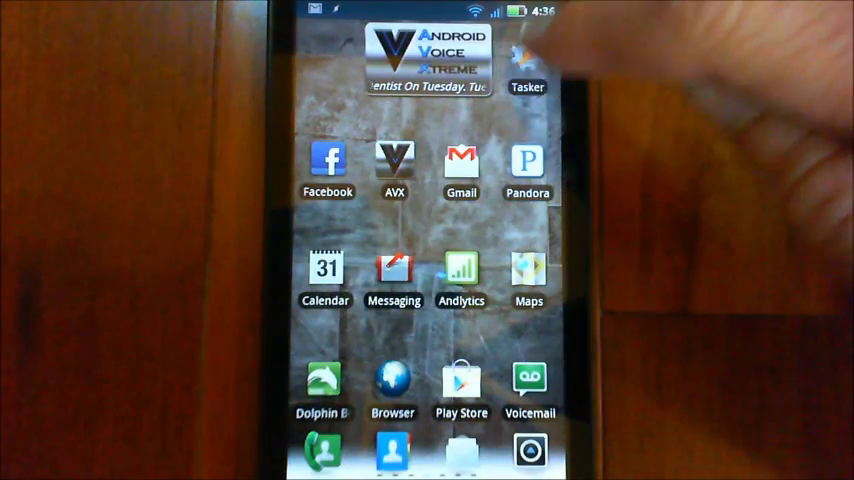
Step: Reopen Tasker and head to its UI preferences
click(528, 70)
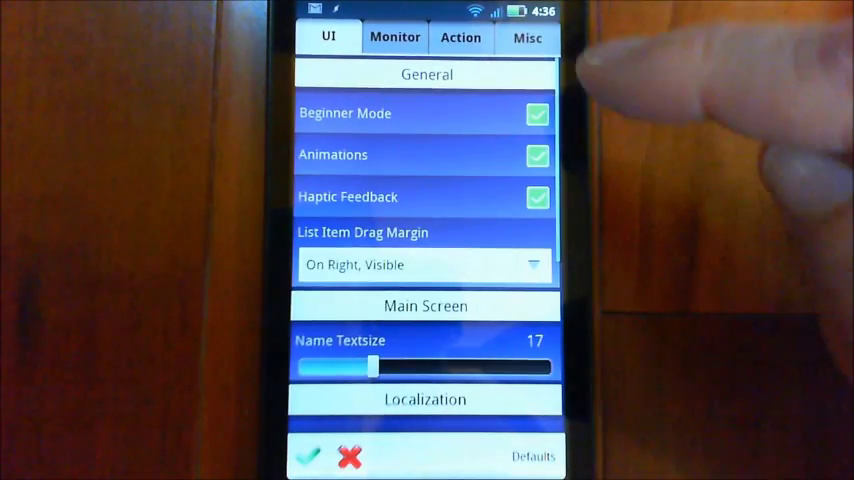
click(528, 36)
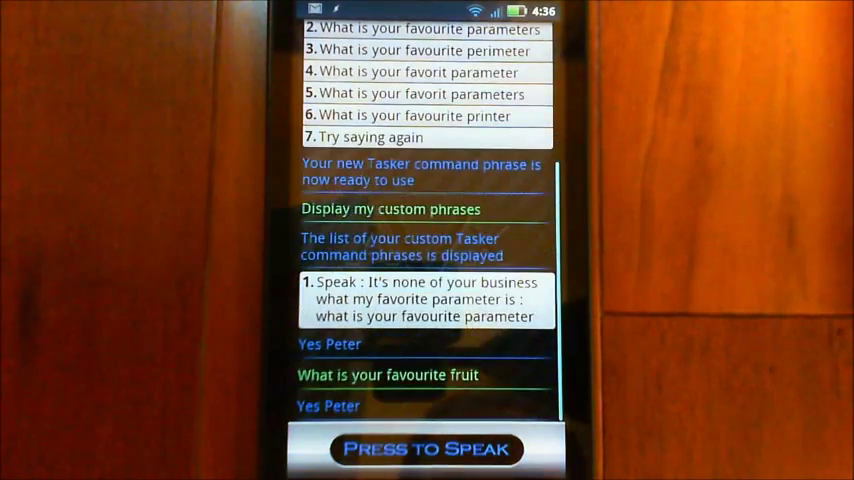
Step: Ask the assistant 'What is your favourite fruit' aloud, twice
click(426, 448)
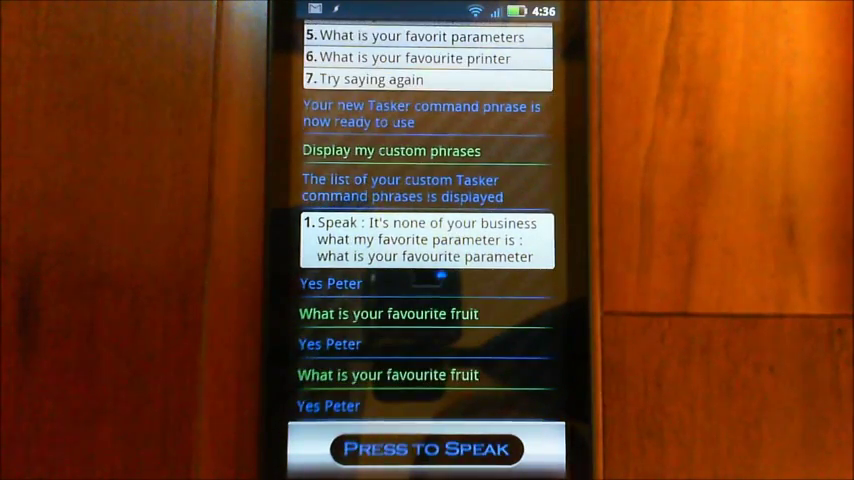
click(426, 448)
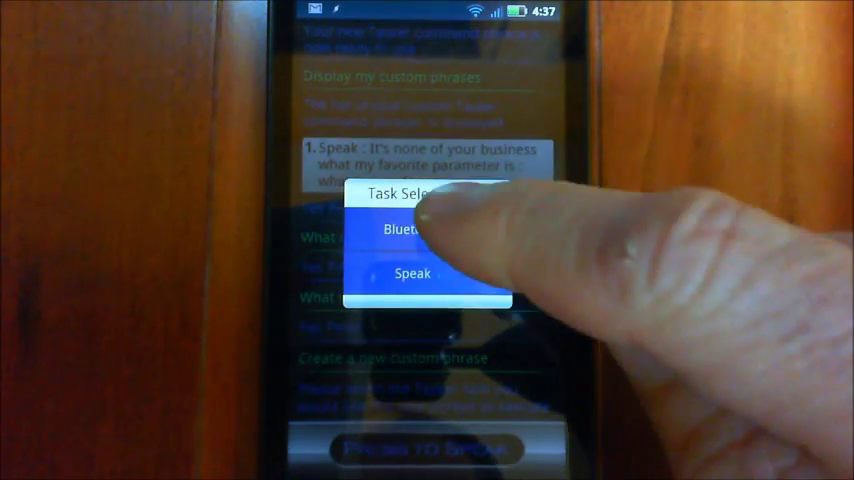
Step: Choose the Bluetooth task for the new custom phrase, skipping parameters
click(412, 272)
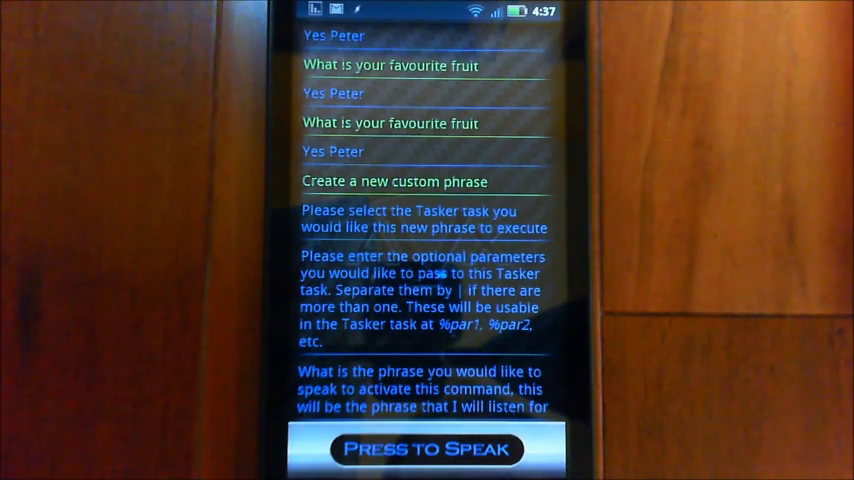
Step: Speak 'banana bluetooth' as the phrase, then say 'display my custom phrases' to list both
click(426, 448)
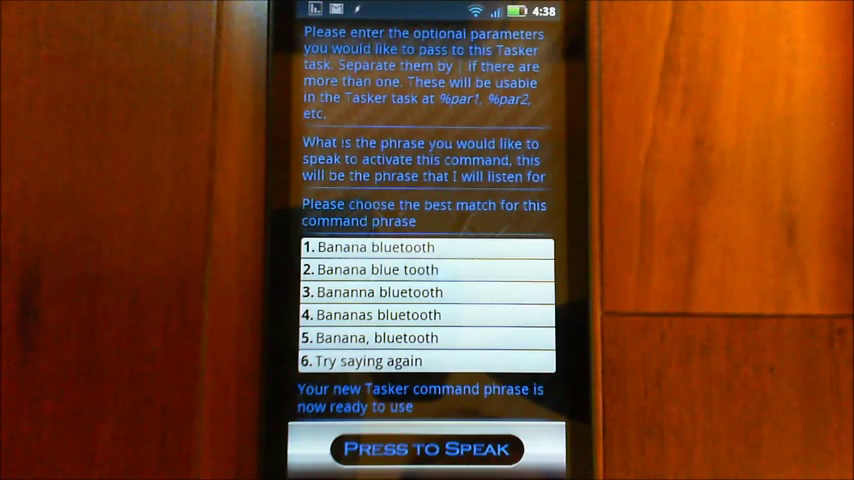
click(428, 448)
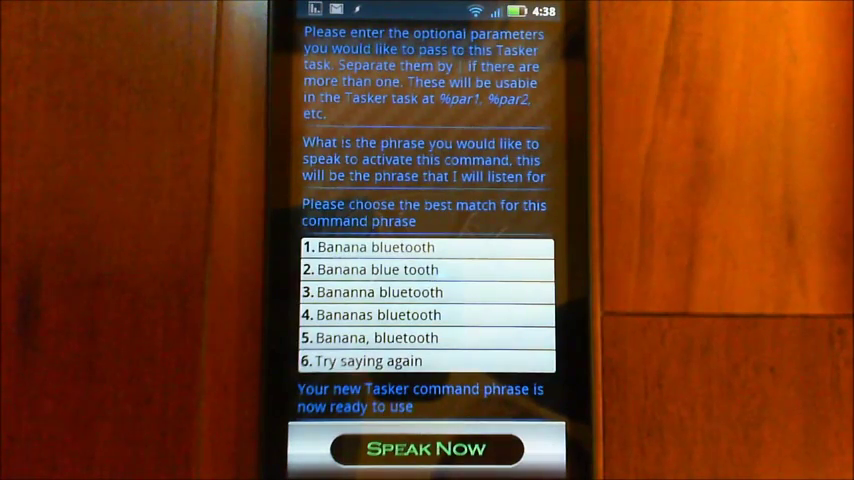
scroll(down, 3)
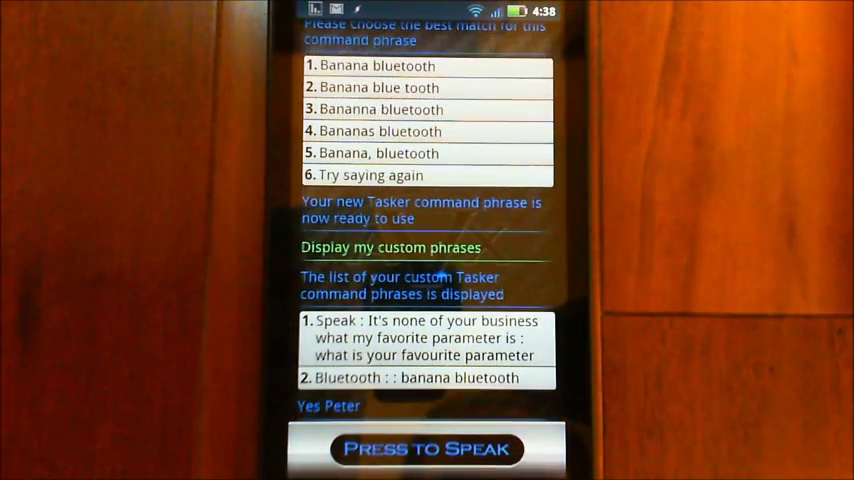
Step: Say 'car mode' to bring up the Custom 1 grid of phrase shortcut buttons
click(428, 448)
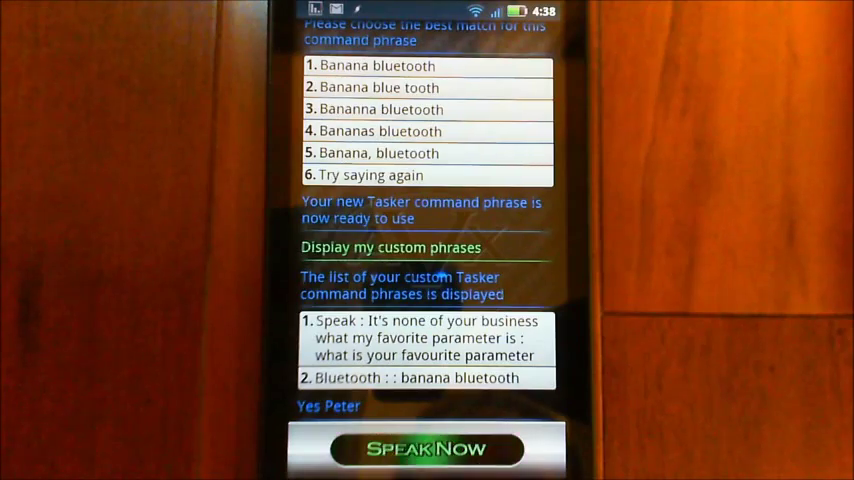
click(426, 448)
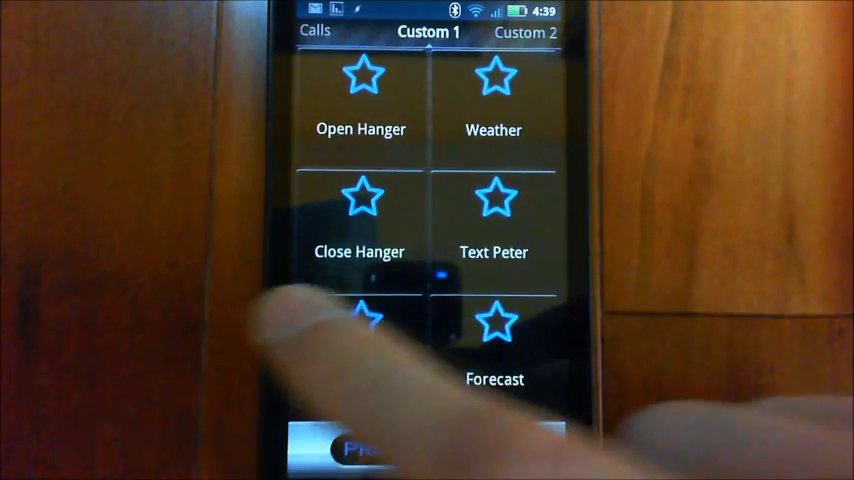
Step: Pick an unassigned button on the Custom 2 page and begin assigning a command to it
click(524, 32)
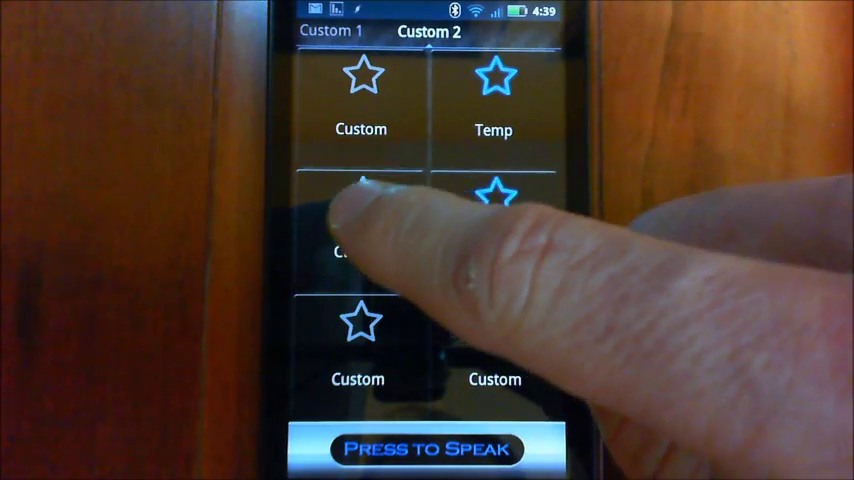
click(360, 230)
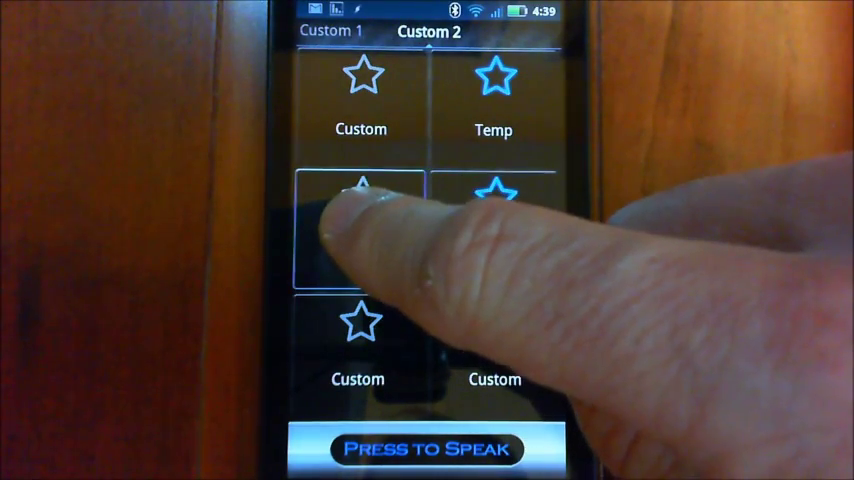
click(360, 230)
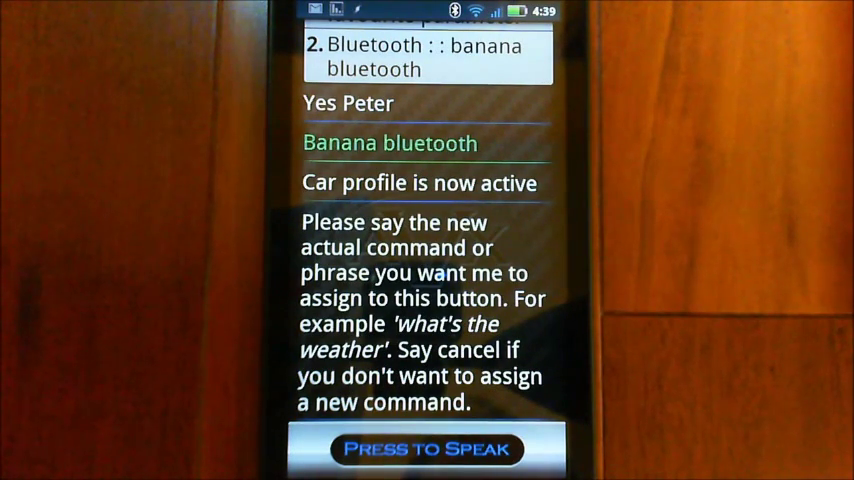
Step: Speak 'banana bluetooth' for the button and review the recognised variants offered
click(428, 448)
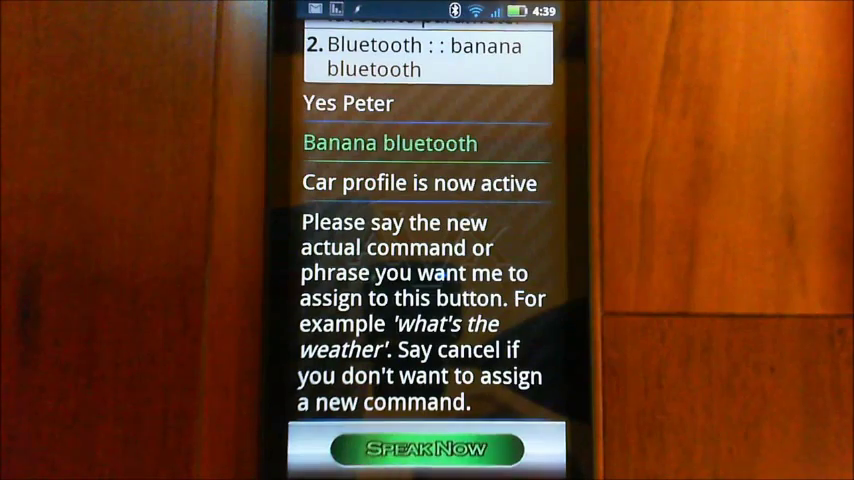
click(428, 448)
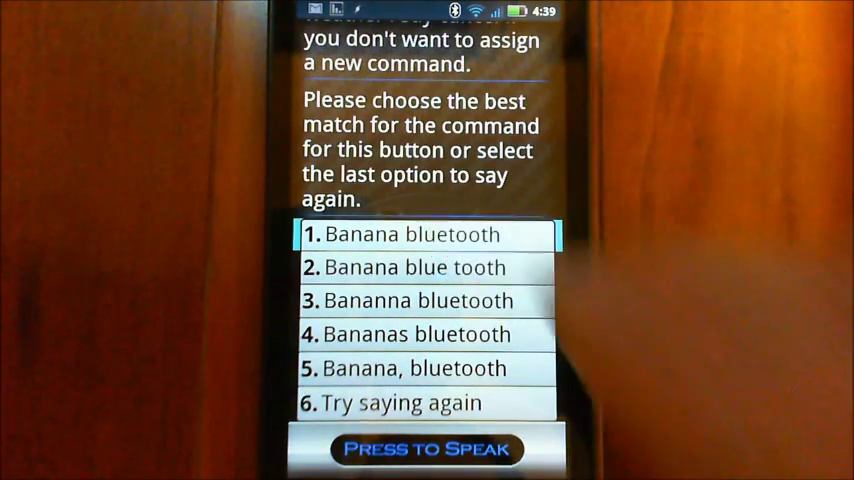
scroll(down, 3)
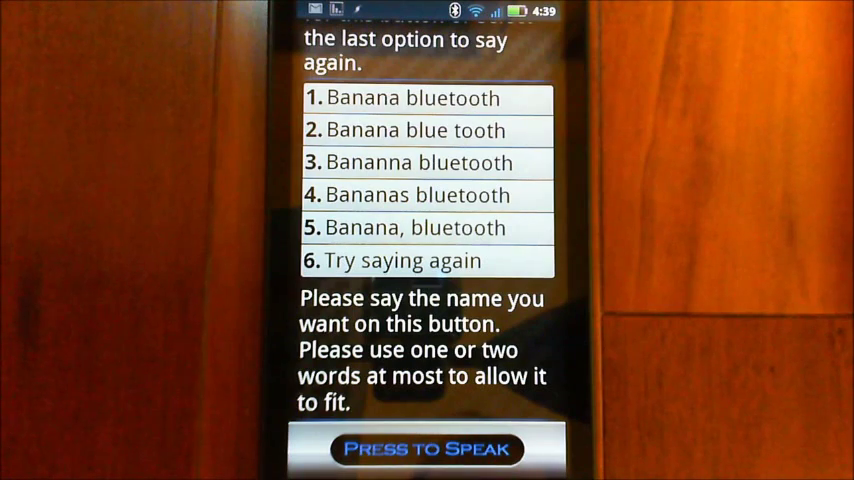
click(428, 448)
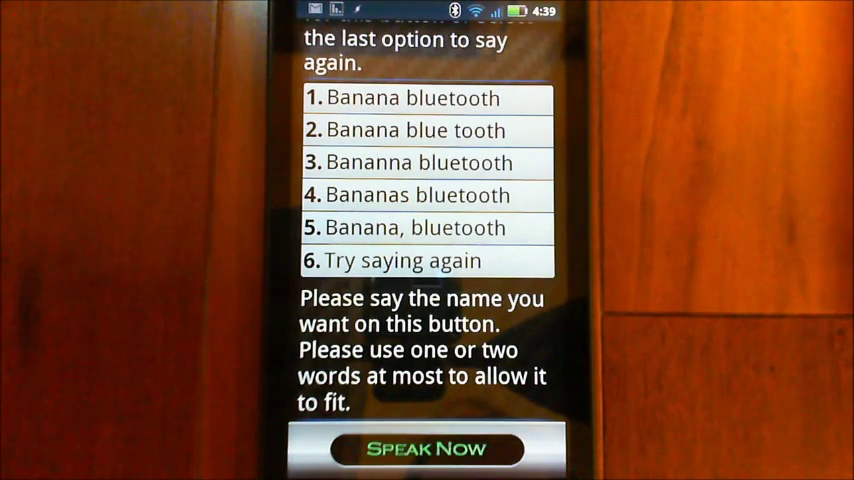